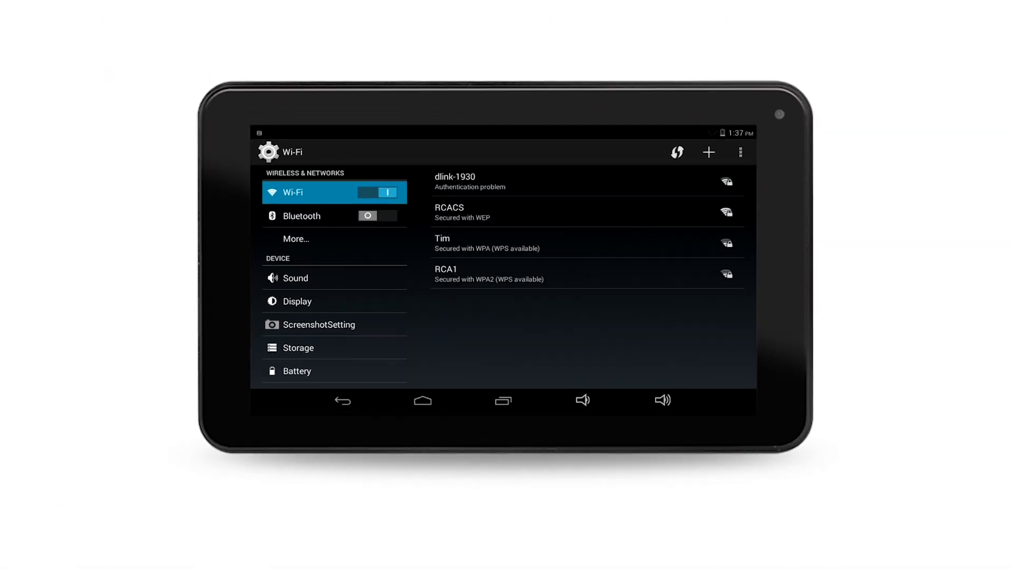
# - Show the dlink-1930 network's details, which report an authentication problem
pyautogui.click(456, 181)
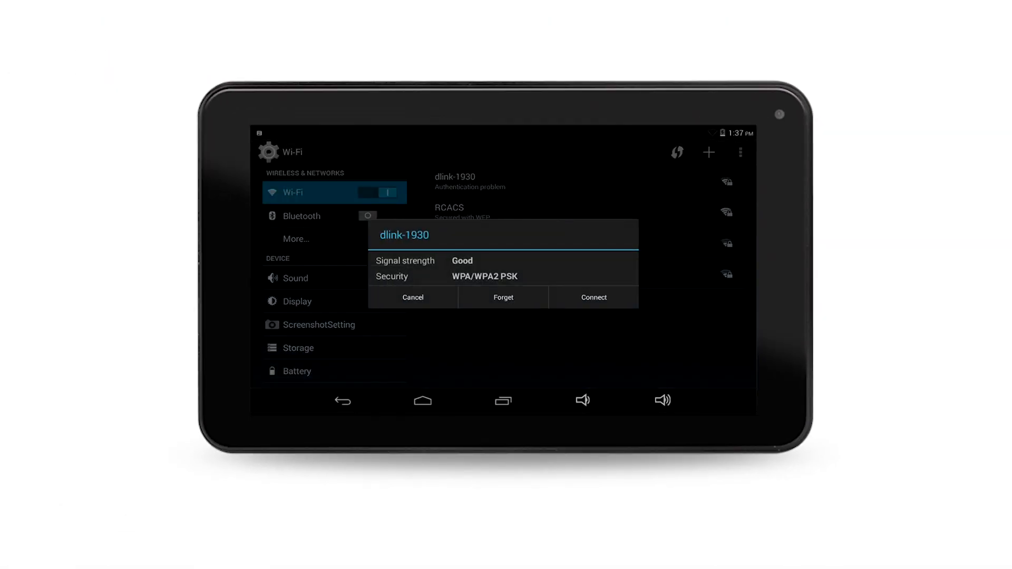